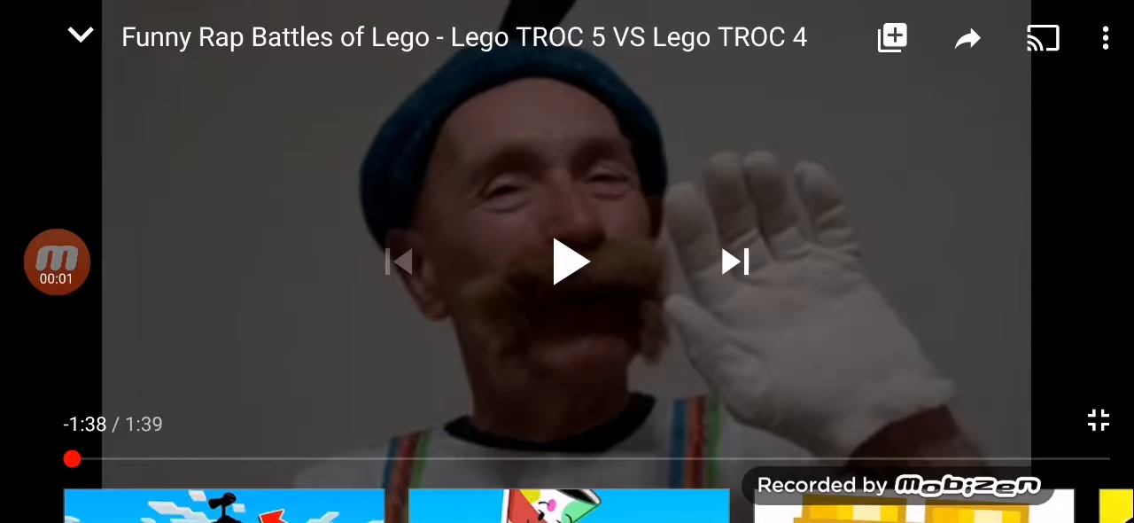
Start playing the Lego rap battle video full-screen.
left_click(571, 262)
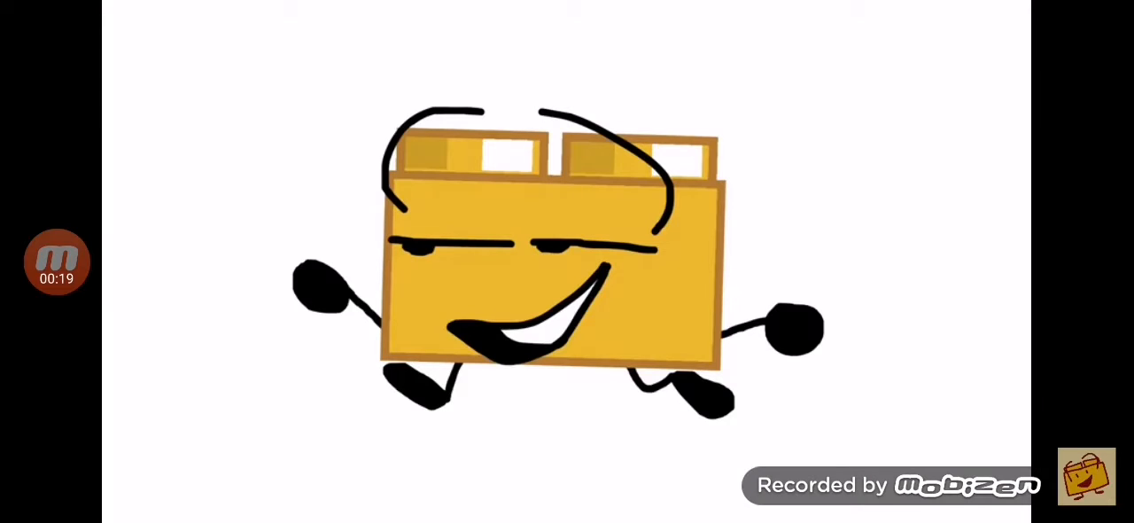
Pause the video around 0:20 on the yellow brick and show the controls.
left_click(567, 261)
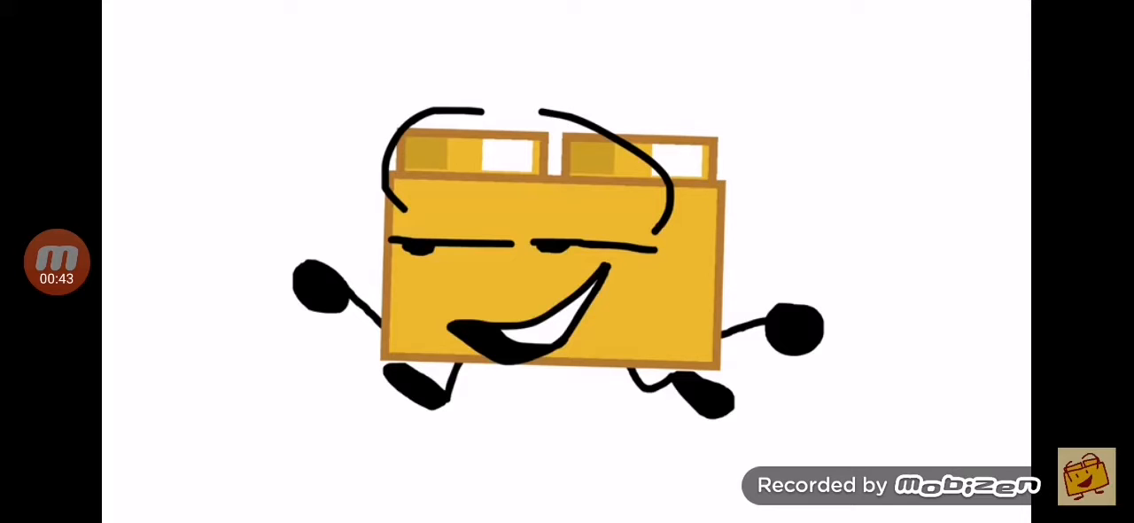
left_click(567, 261)
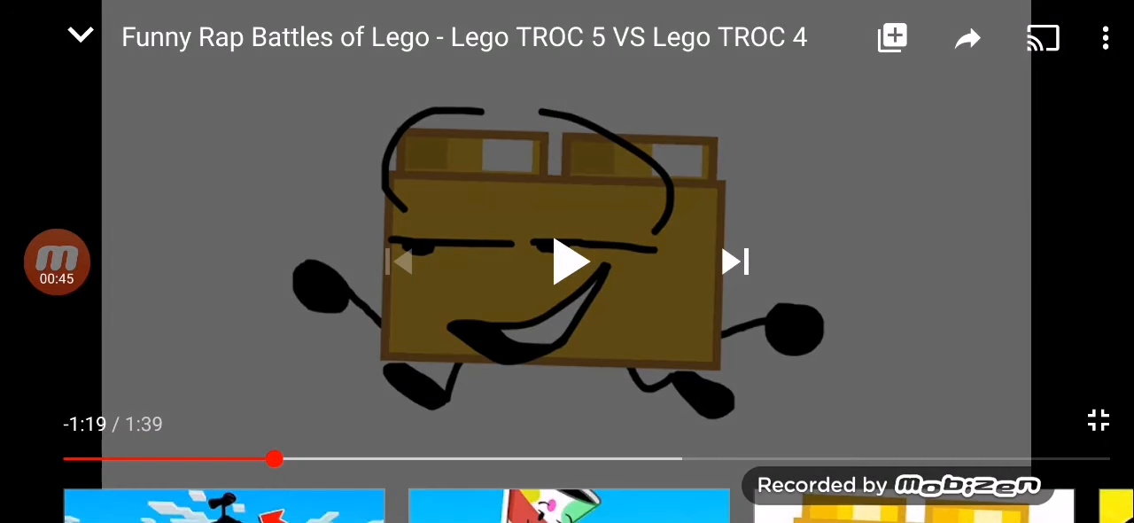
left_click(567, 262)
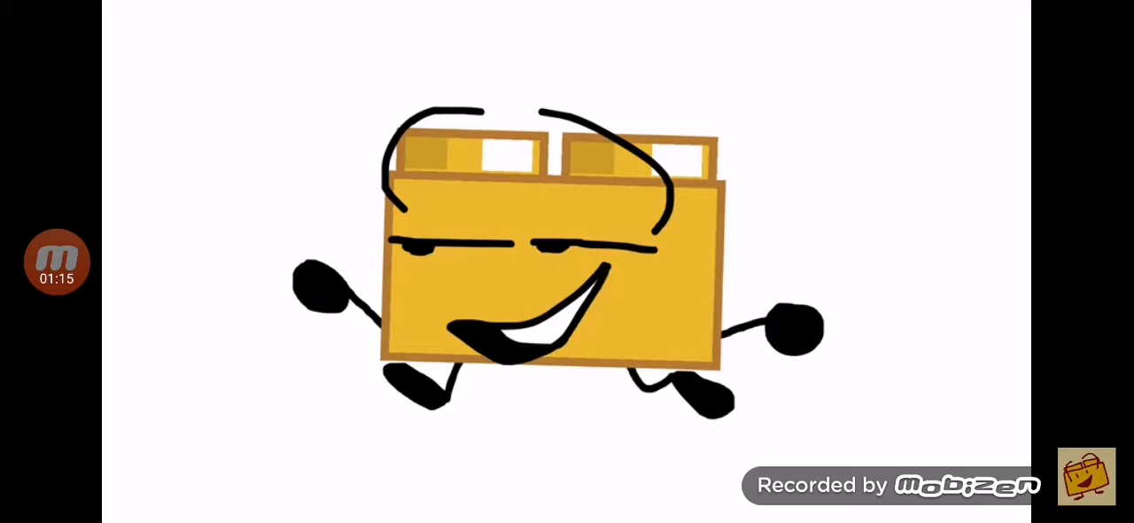
left_click(567, 261)
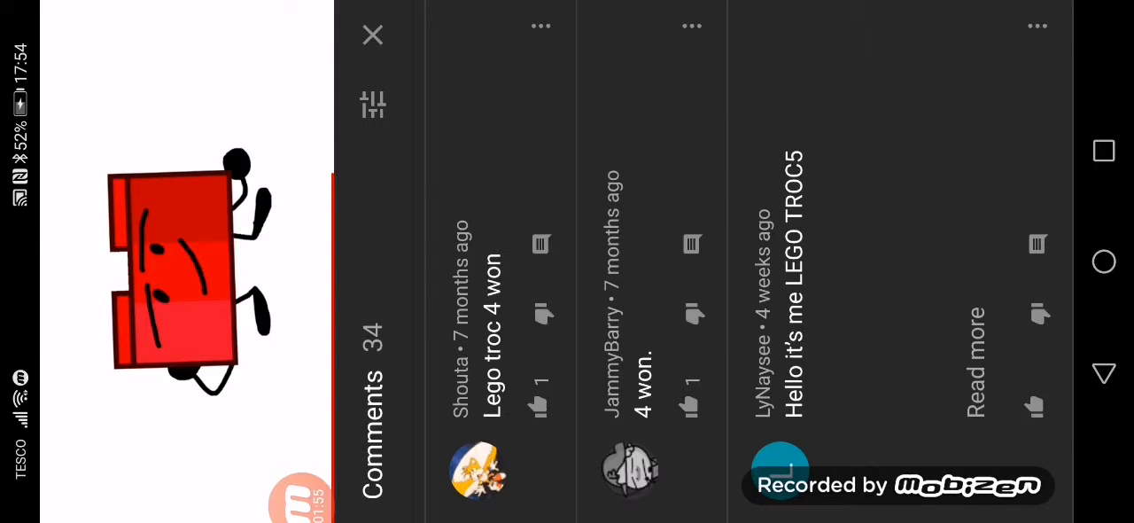
Close the comments panel to return to full-screen playback on the red brick.
left_click(372, 34)
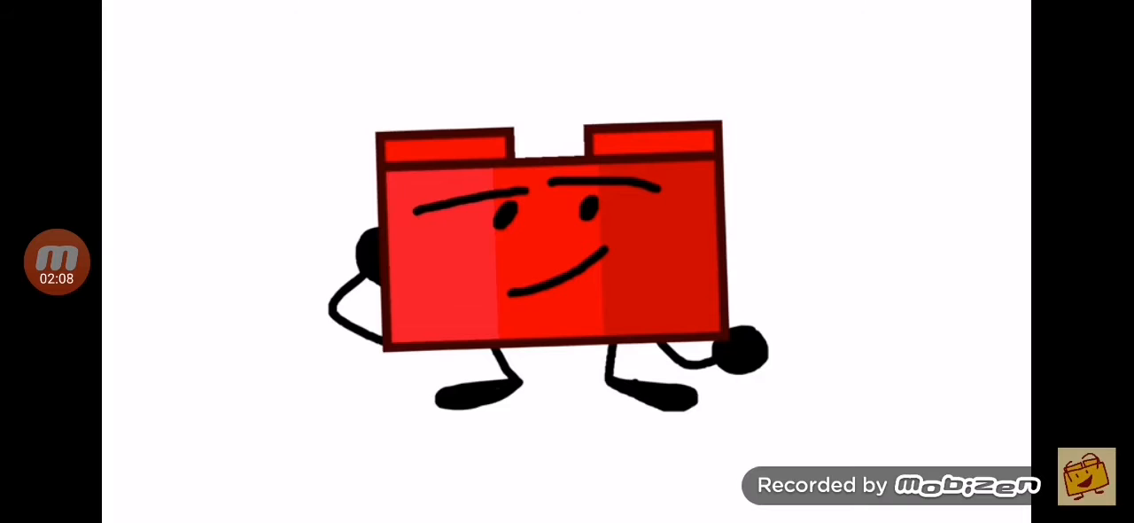
Pause the video at 1:06 on the red brick, then resume playback.
left_click(567, 261)
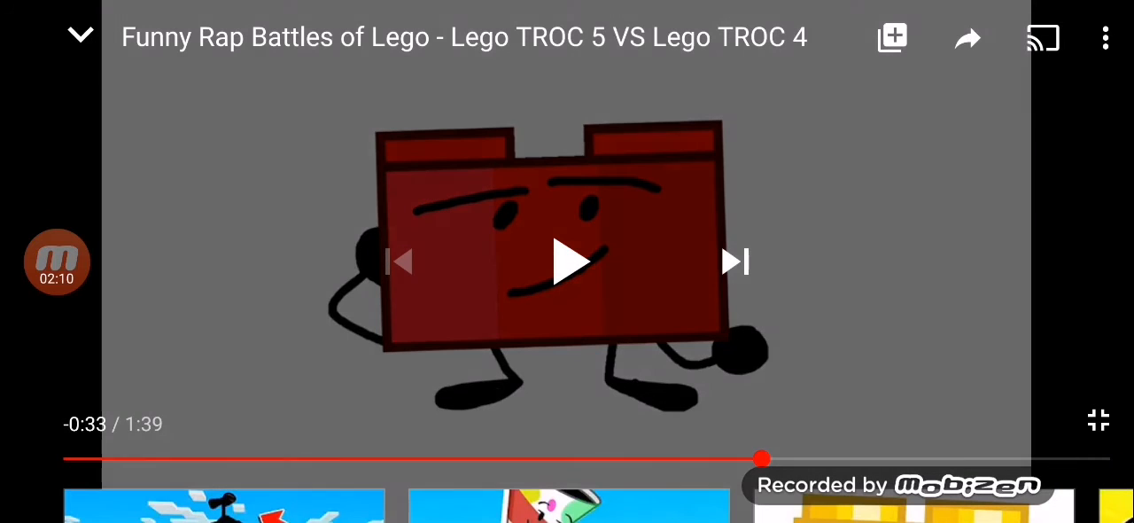
left_click(569, 260)
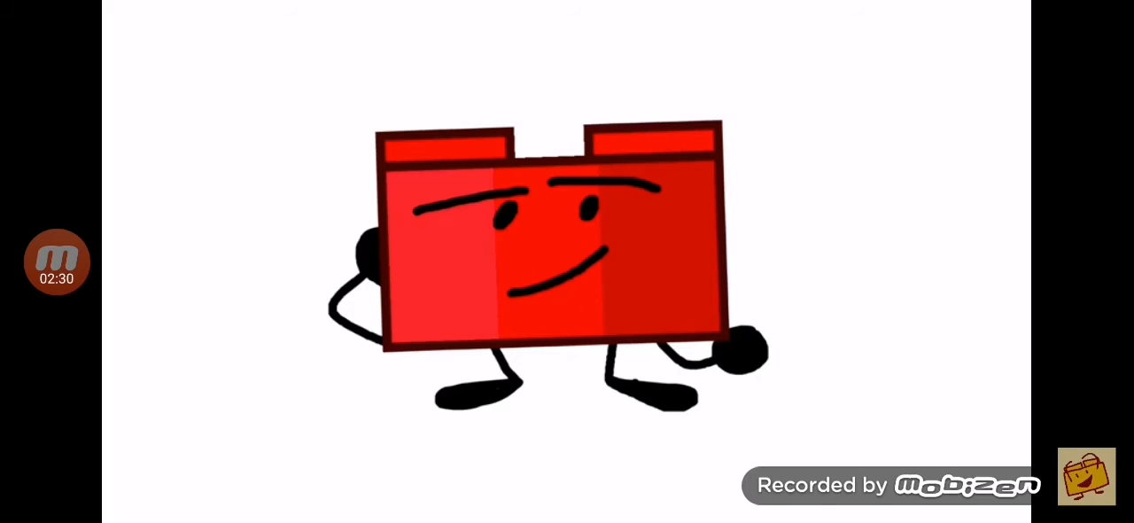
Pause near the end, toggle the controls, then play through to the waving performer.
left_click(567, 262)
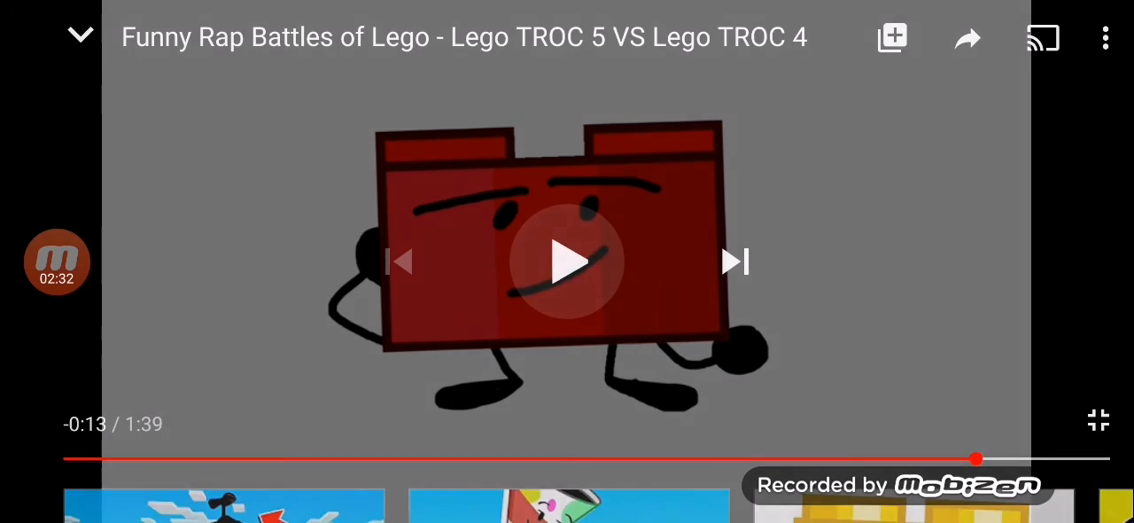
left_click(569, 261)
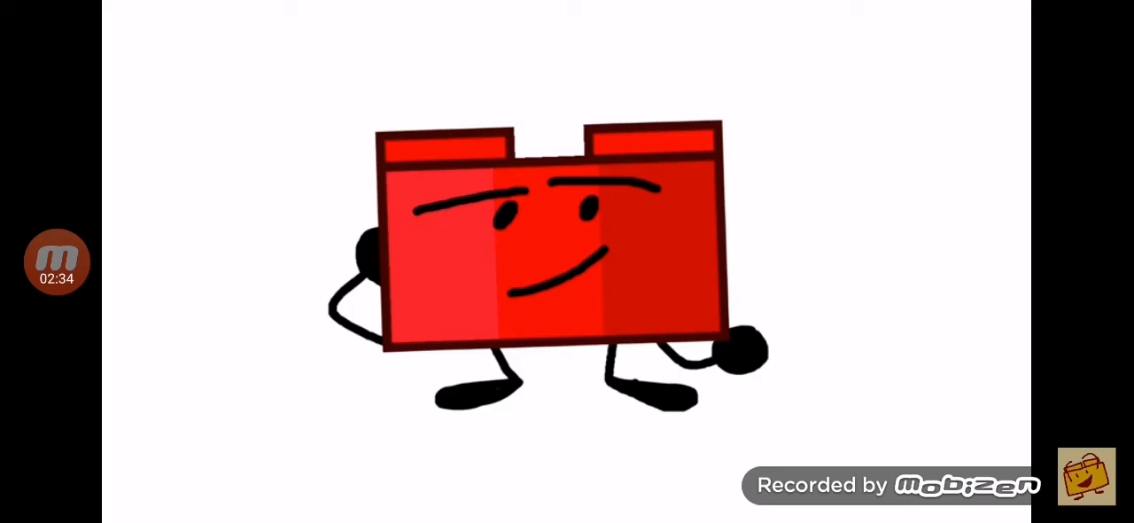
left_click(567, 262)
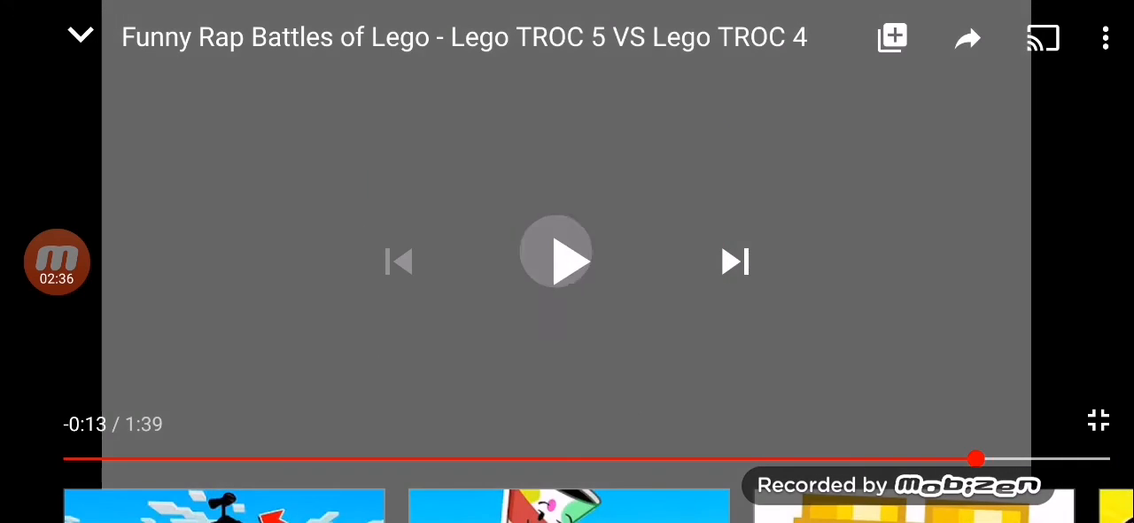
left_click(557, 261)
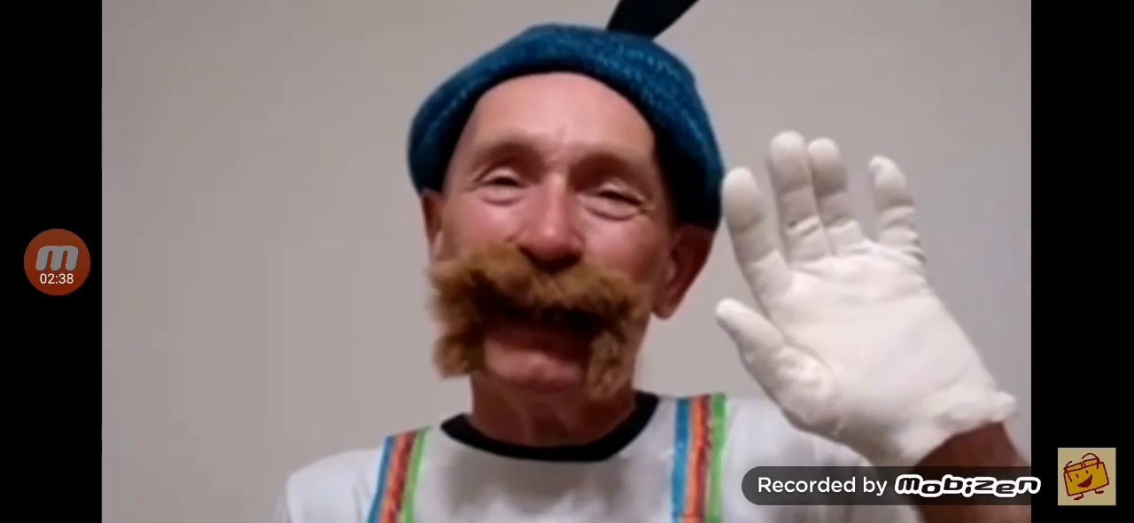